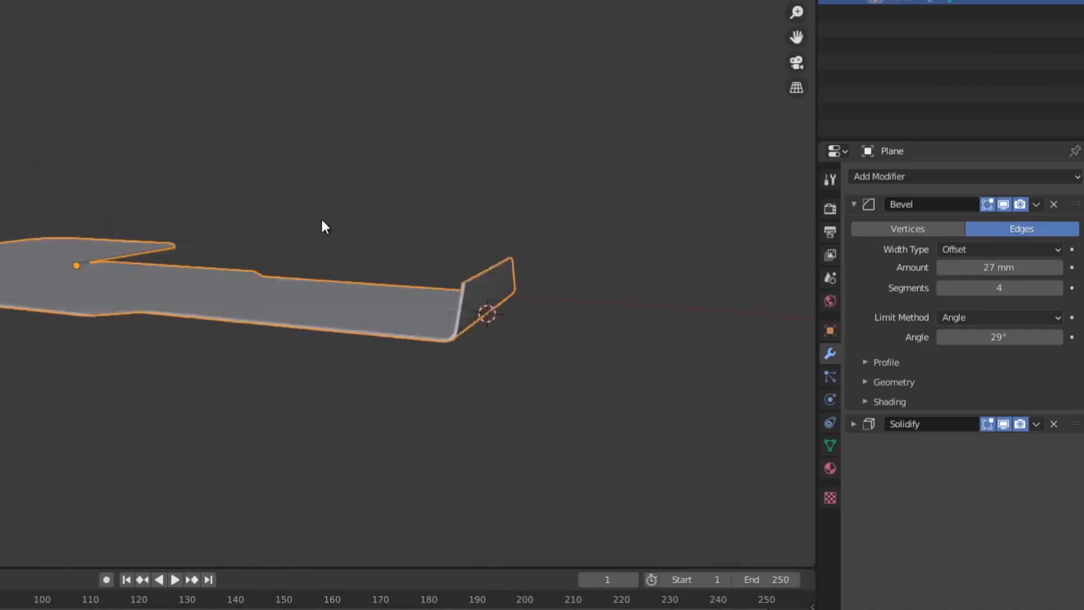
Select the traced cross-shaped Plane net in Object Mode, ready for modifiers
click(189, 9)
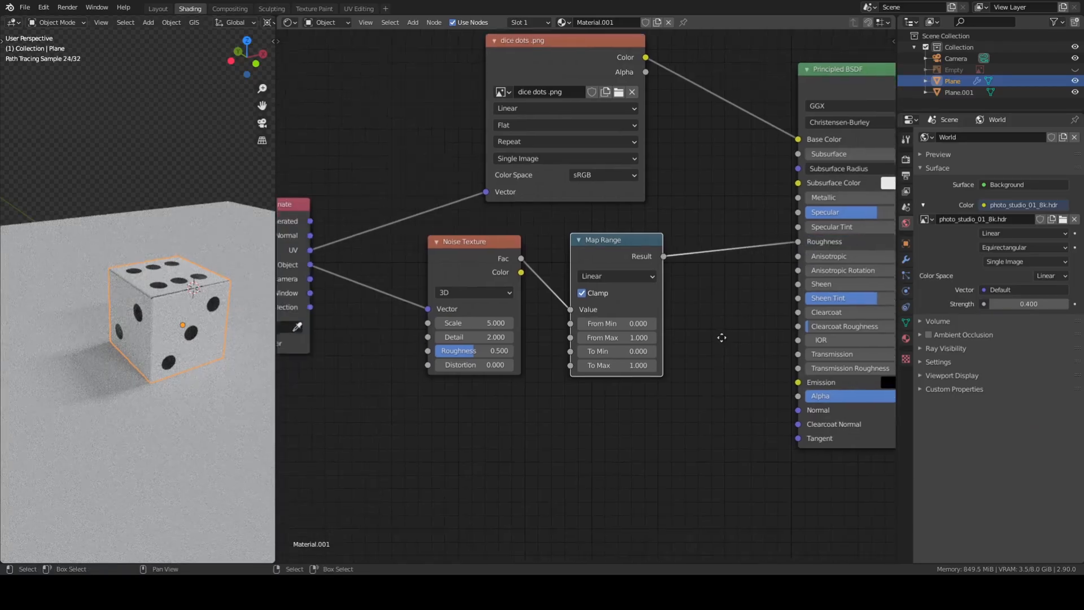
click(157, 8)
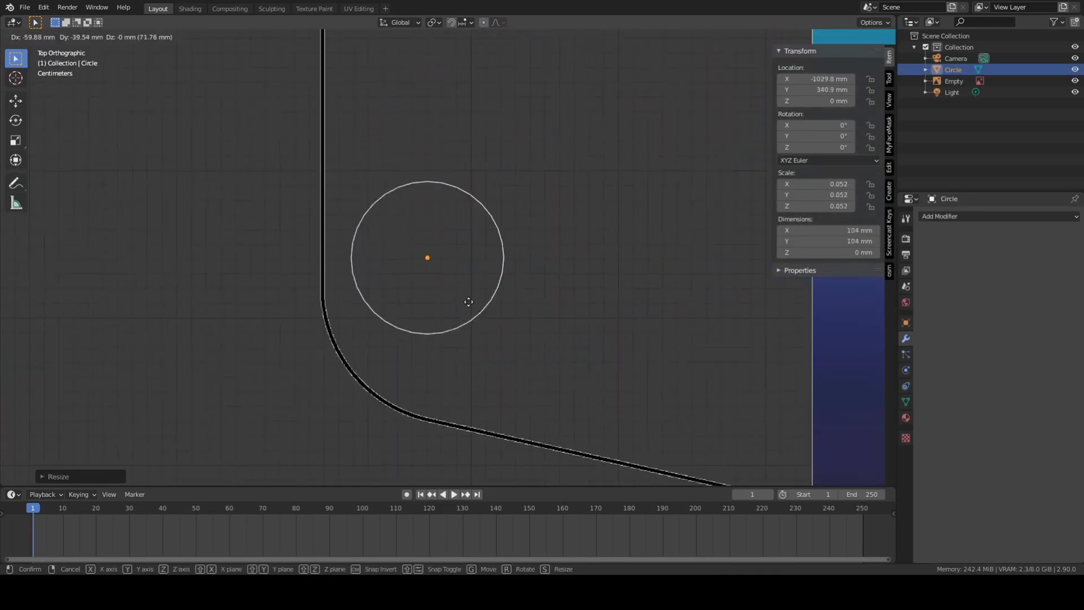
key(Tab)
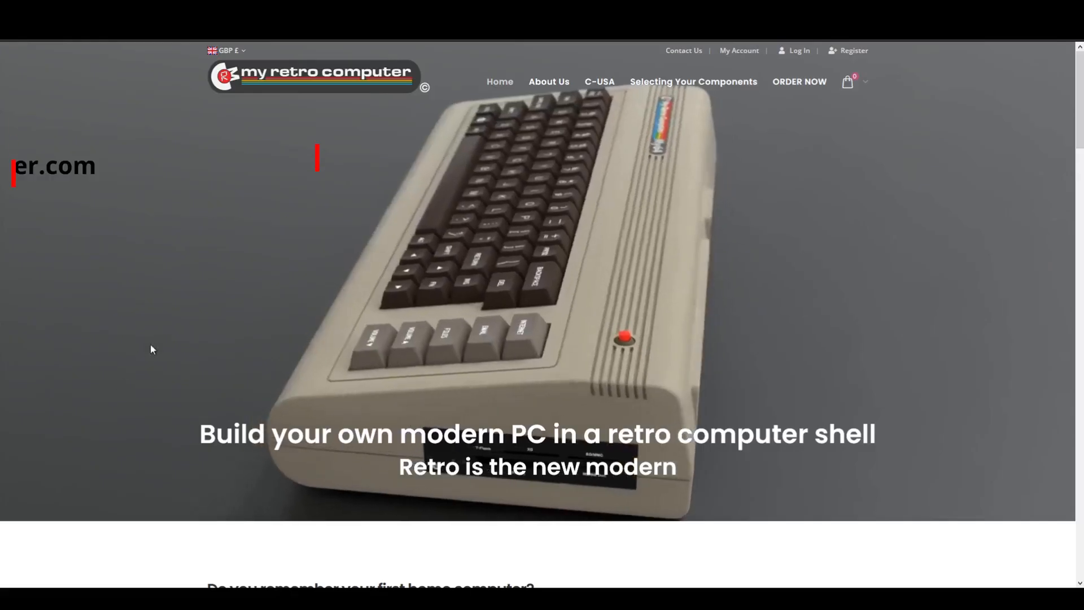
scroll(down, 3)
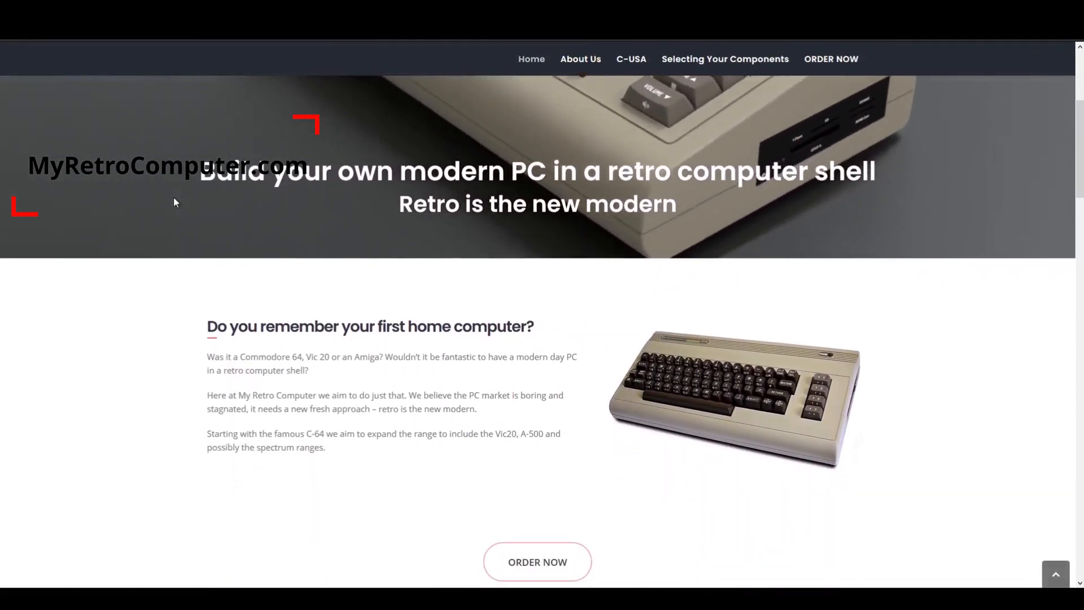
scroll(down, 3)
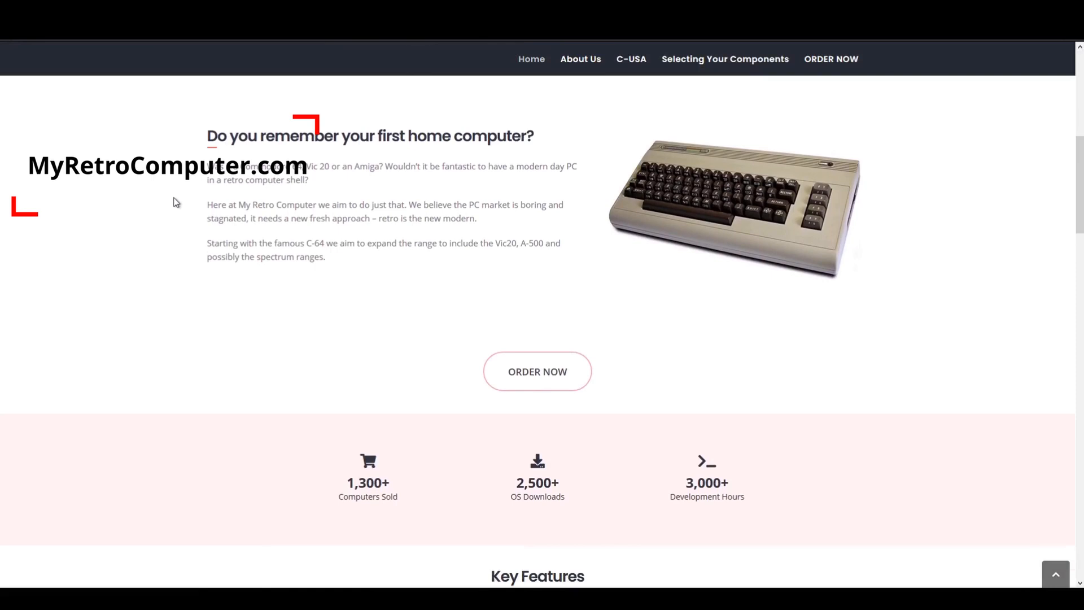
scroll(down, 3)
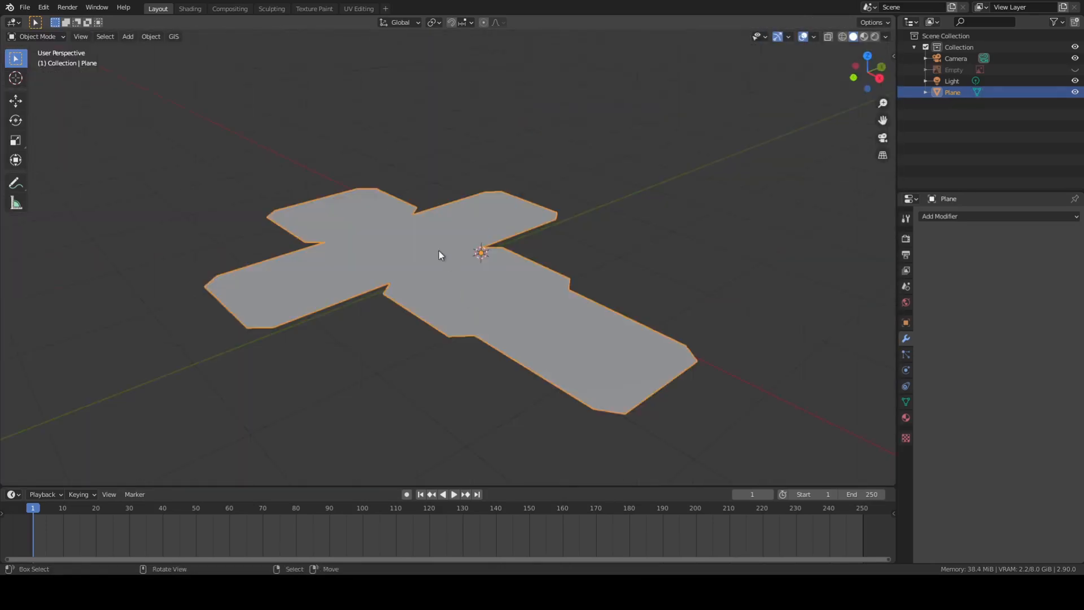
click(964, 216)
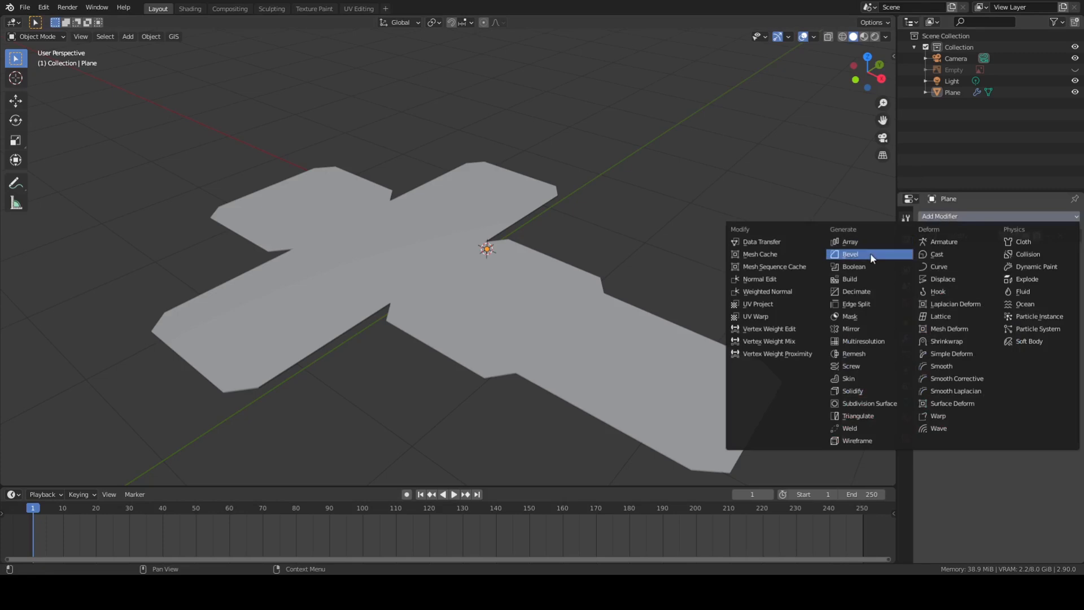
Add a Bevel modifier to the box net alongside Solidify
click(850, 253)
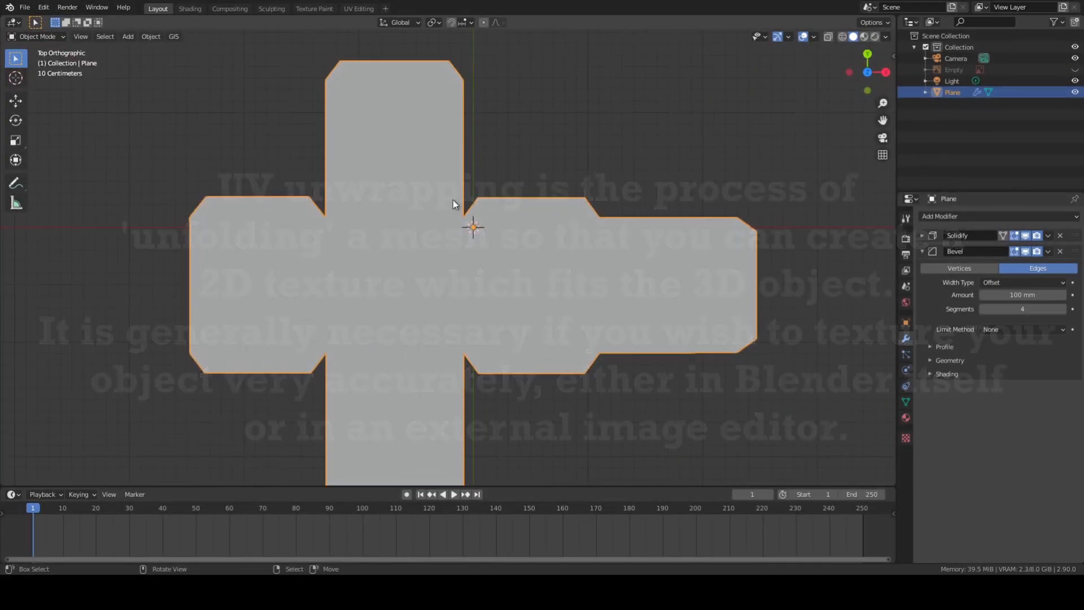
Project the net's UVs from top view and set the pivot point to 3D Cursor
key(Tab)
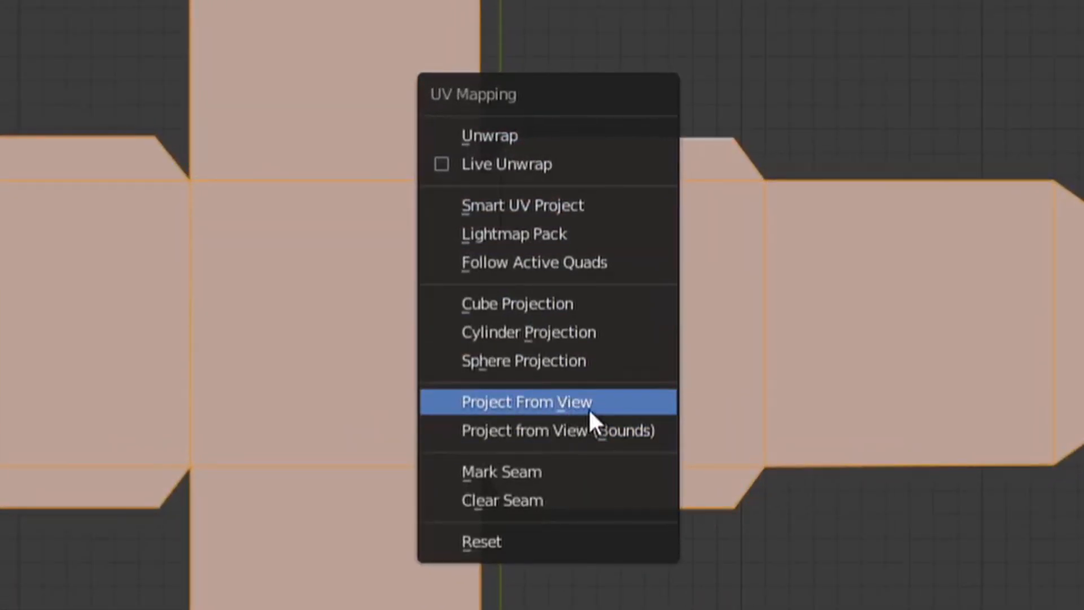
mouse_move(633, 415)
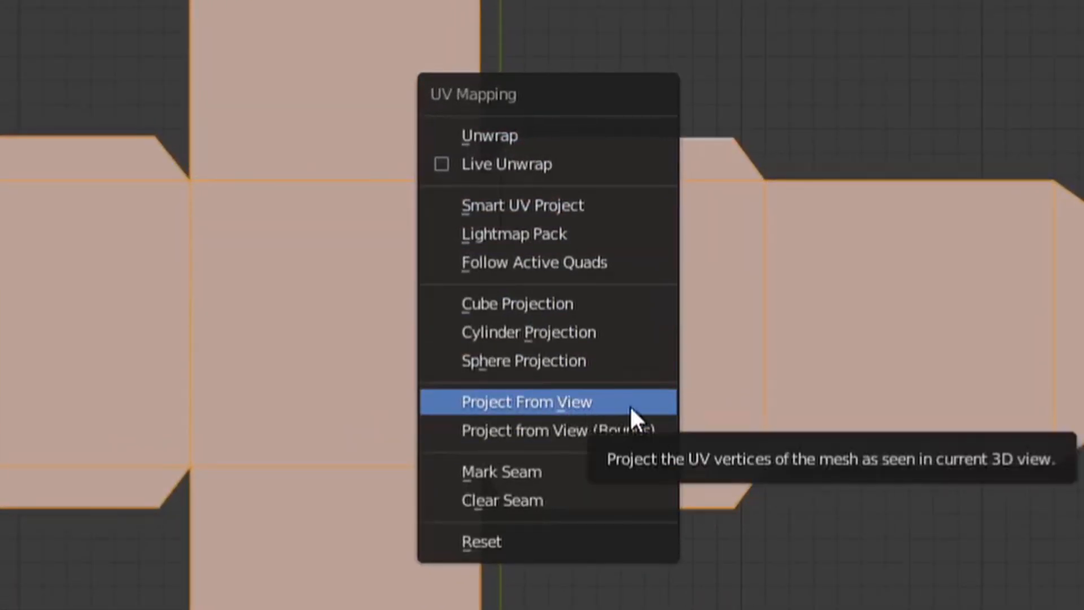
click(526, 402)
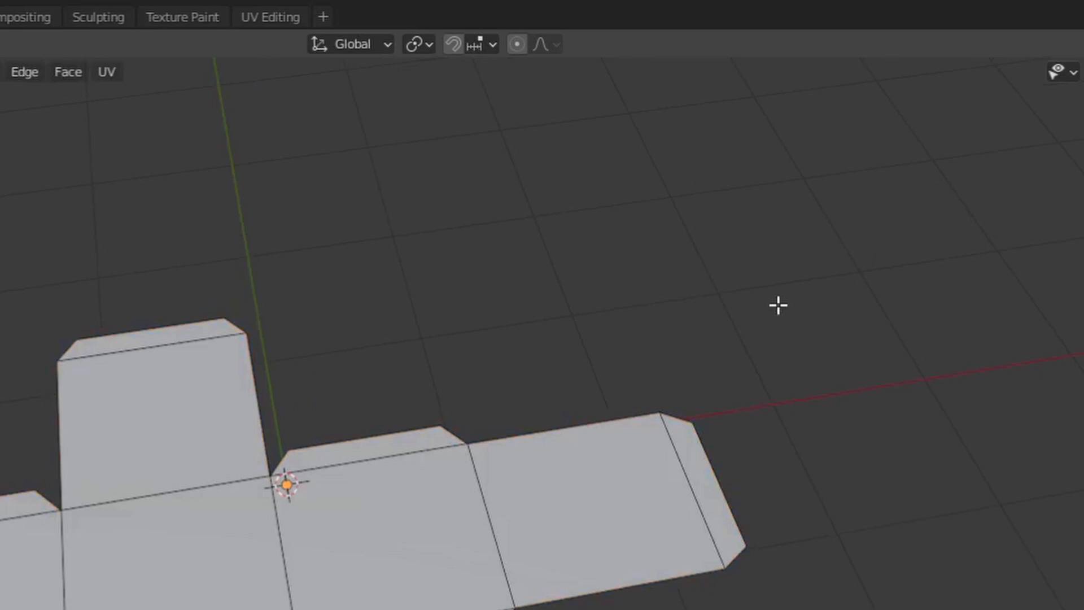
click(412, 43)
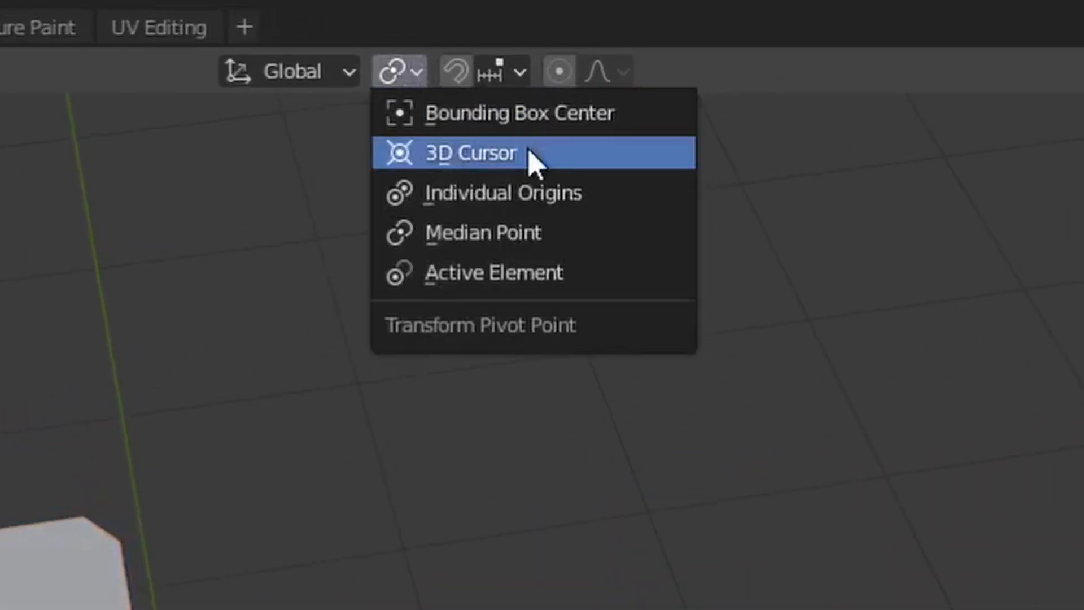
click(473, 153)
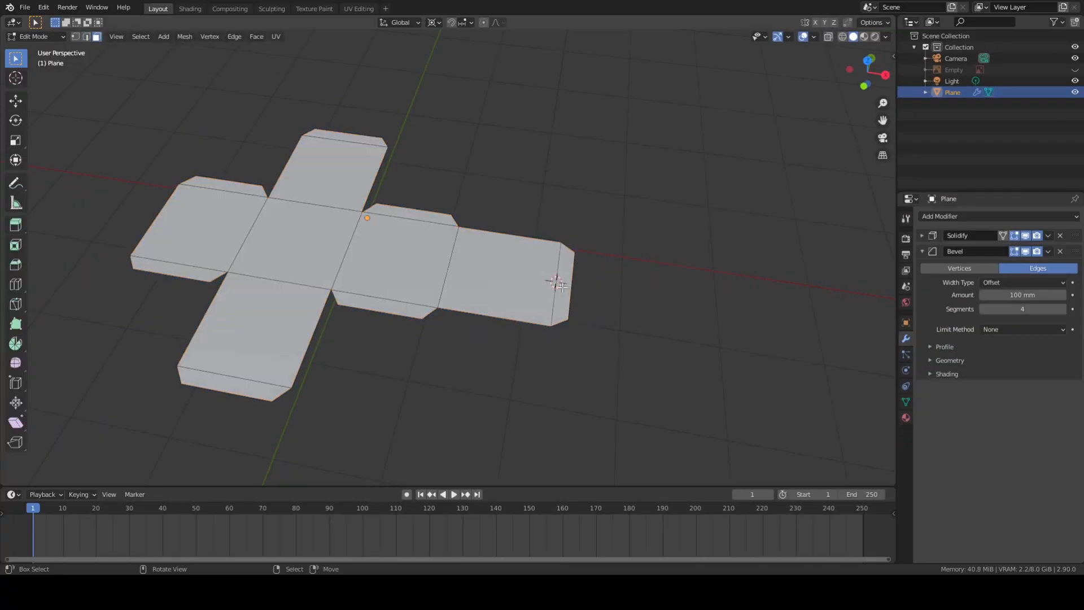
Fold the end flap upright by rotating it about the Y axis
key(r)
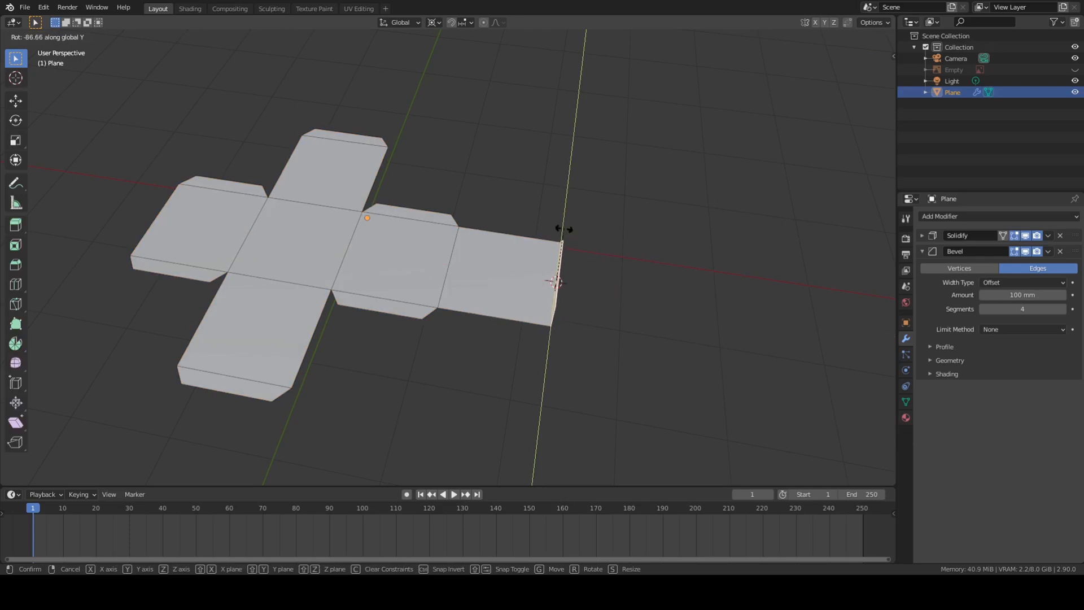
key(Tab)
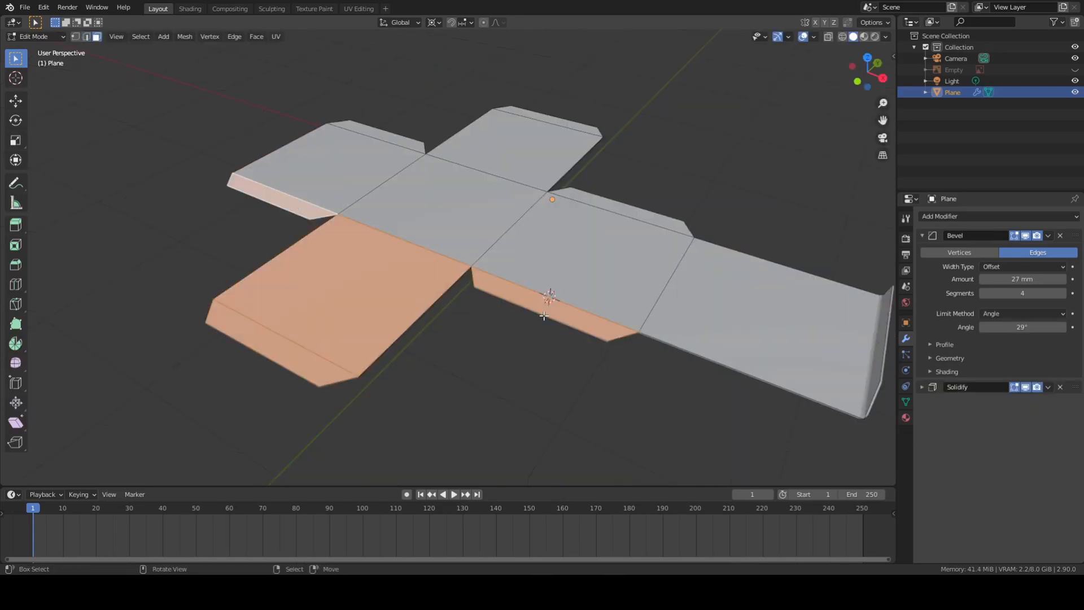
key(r)
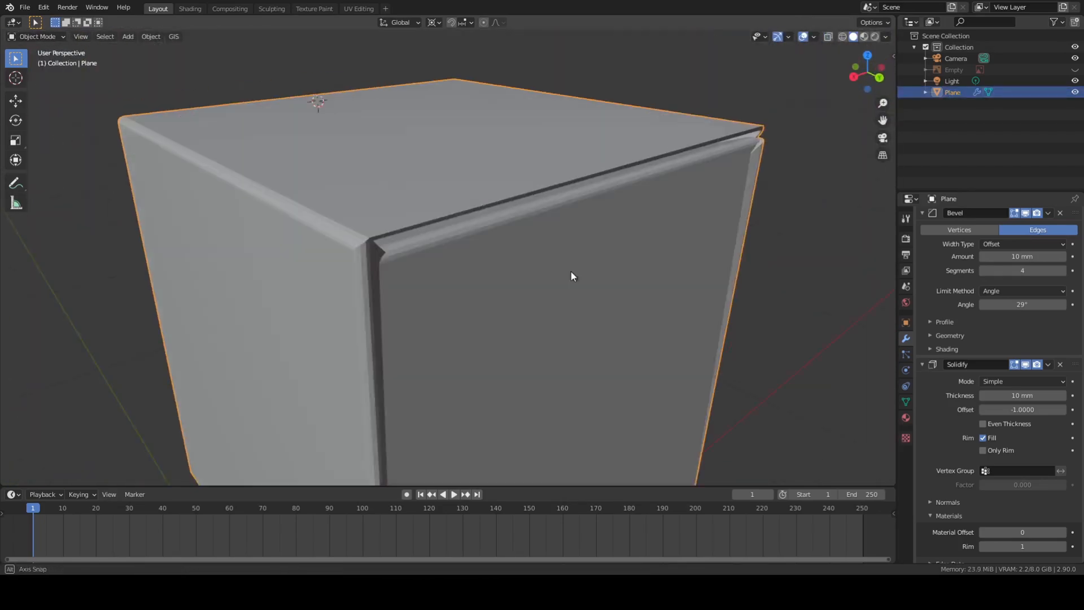
Grab the selected flap vertices and move them into place on the box
drag(571, 276, 389, 121)
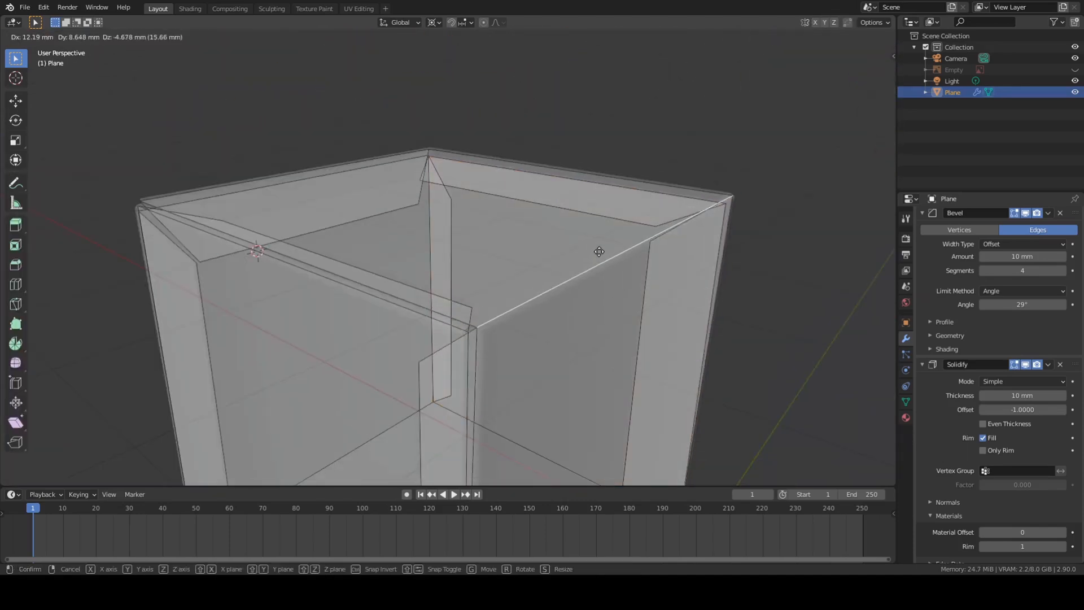
key(Tab)
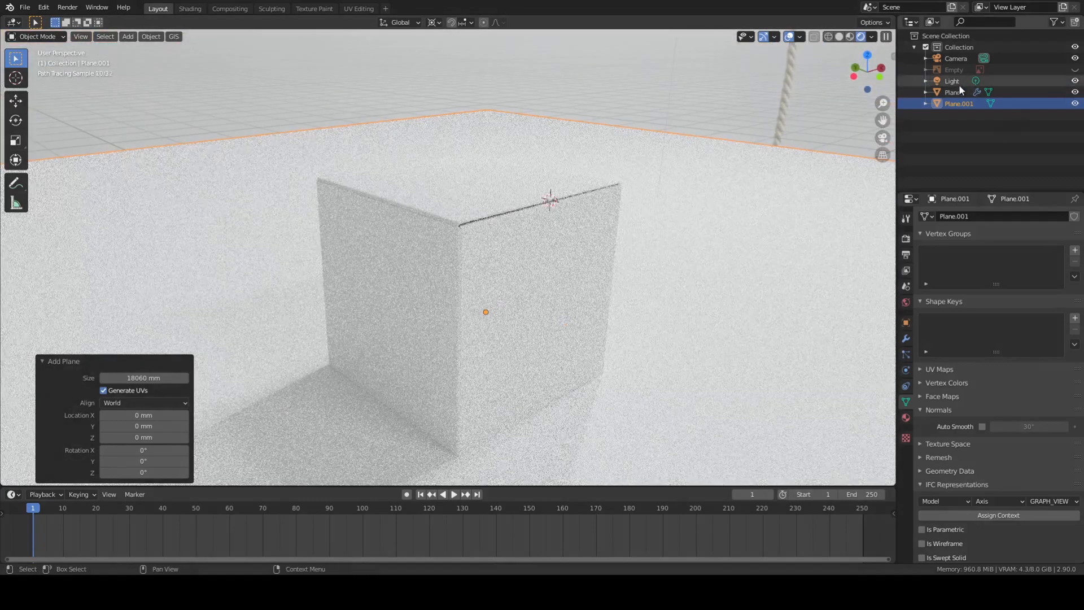
Add an Image Texture node loading dice dots .png, linked into Base Color
click(189, 9)
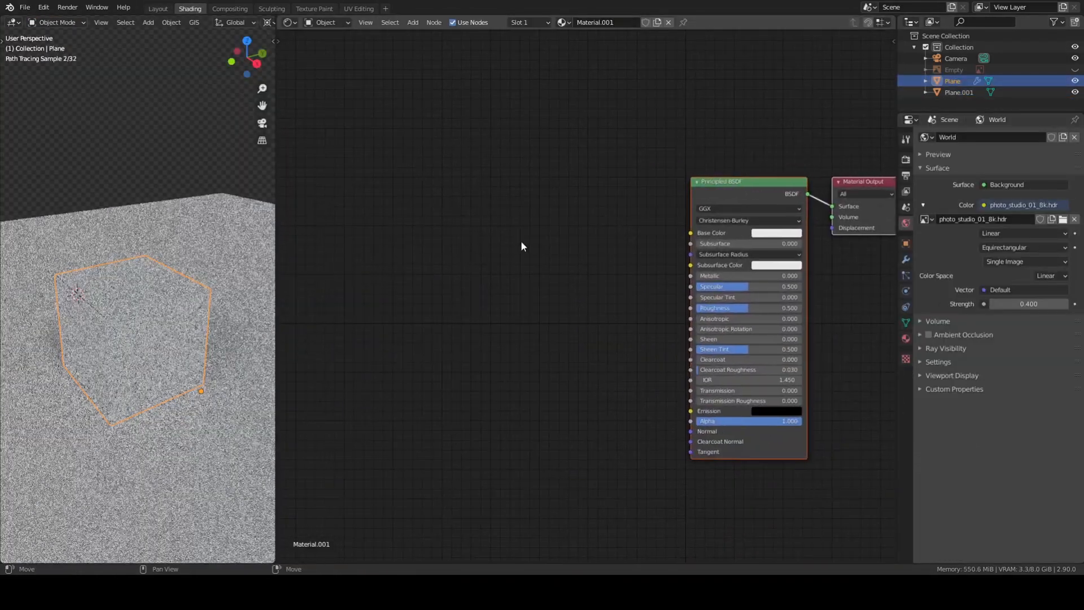
click(412, 22)
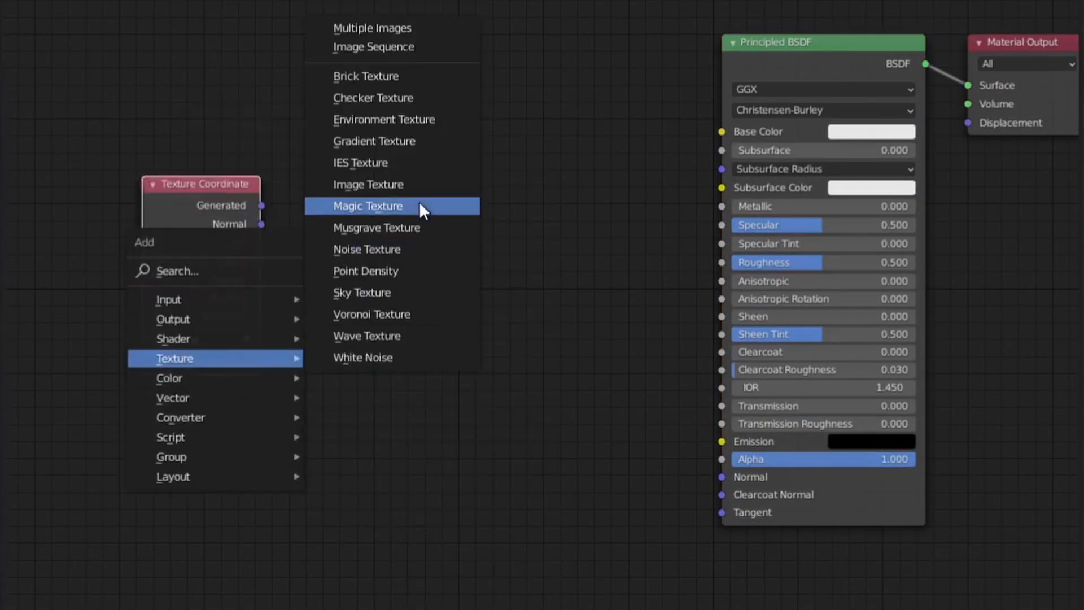
click(369, 184)
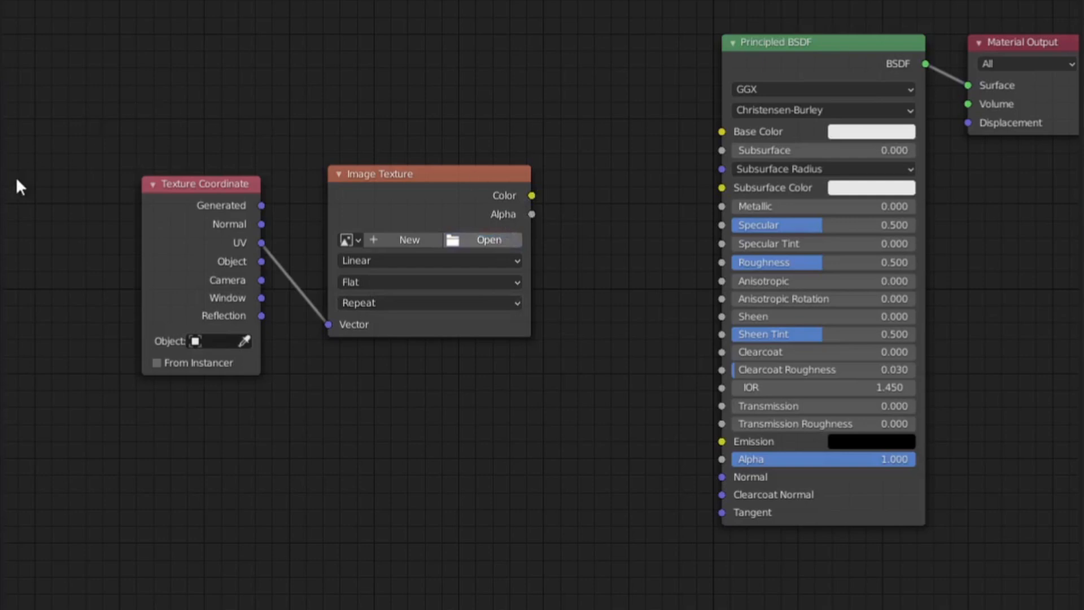
click(481, 239)
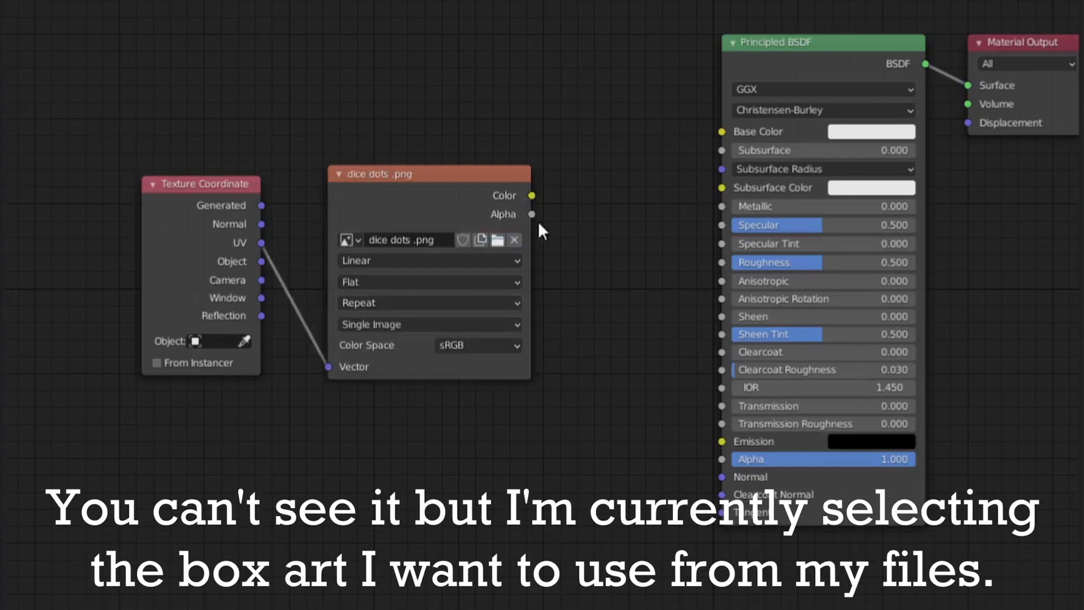
drag(532, 195, 723, 131)
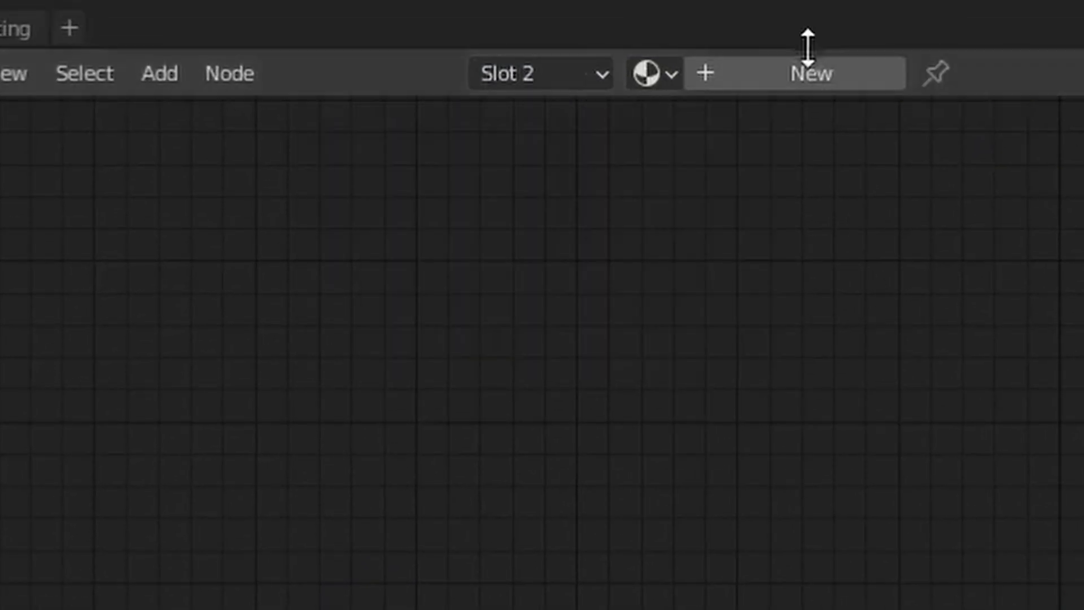
Scale the box's UV layout over the dice net image and confirm
click(811, 73)
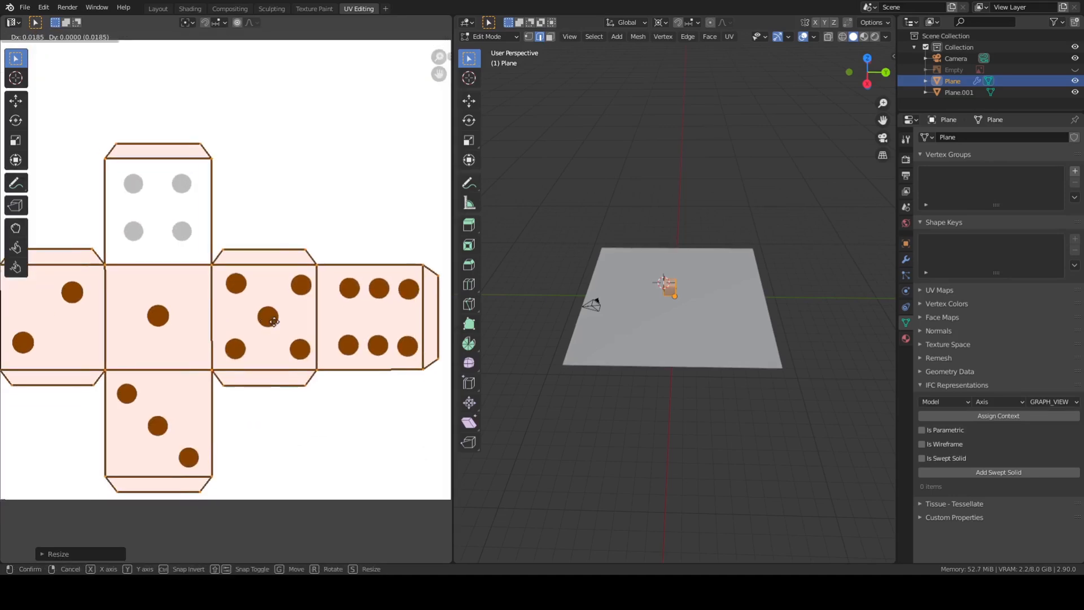
click(190, 7)
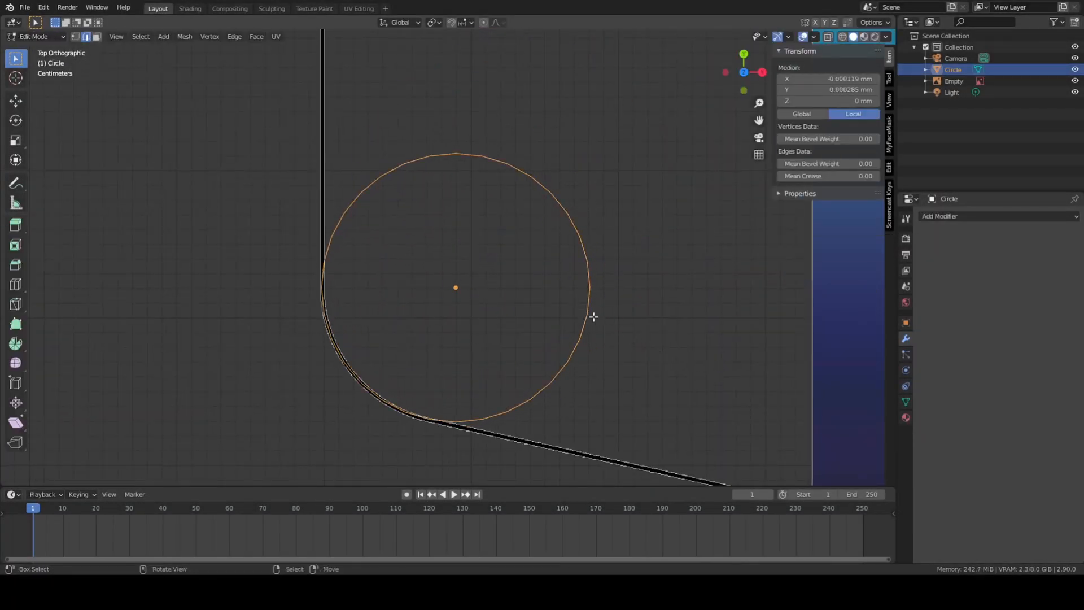
Delete the selected unwanted circle vertices via X > Vertices
key(x)
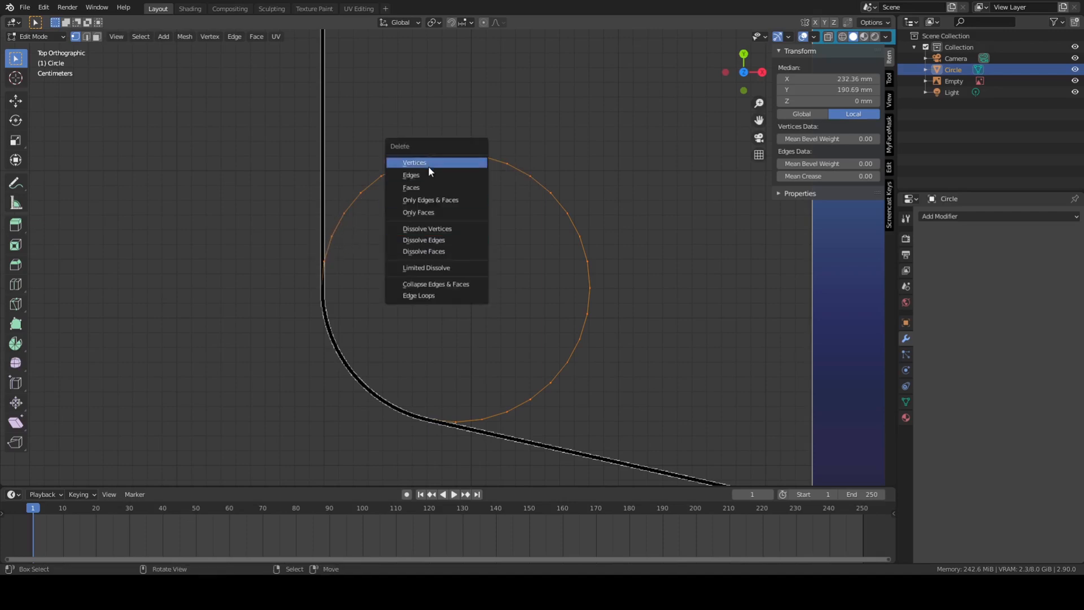
click(414, 162)
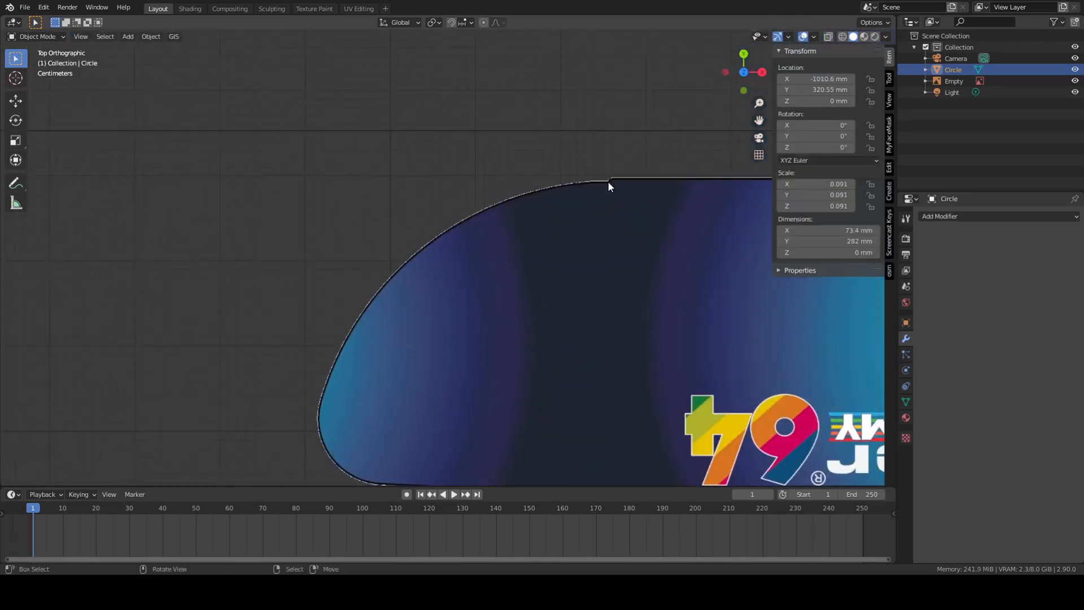
mouse_move(385, 348)
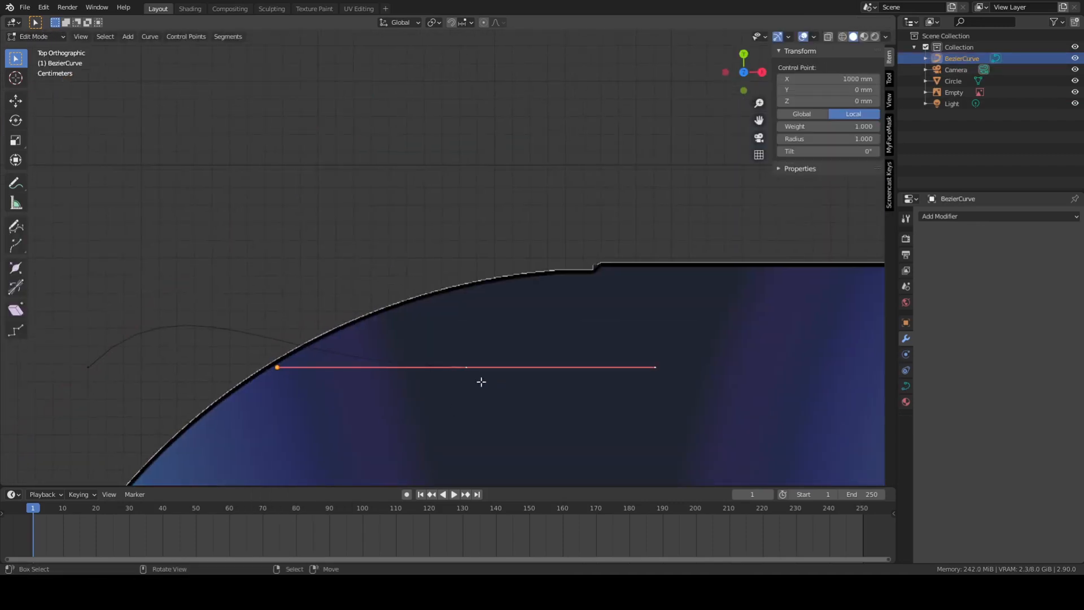
Drag the Bezier curve point along the reference outline's top edge
drag(277, 367, 391, 193)
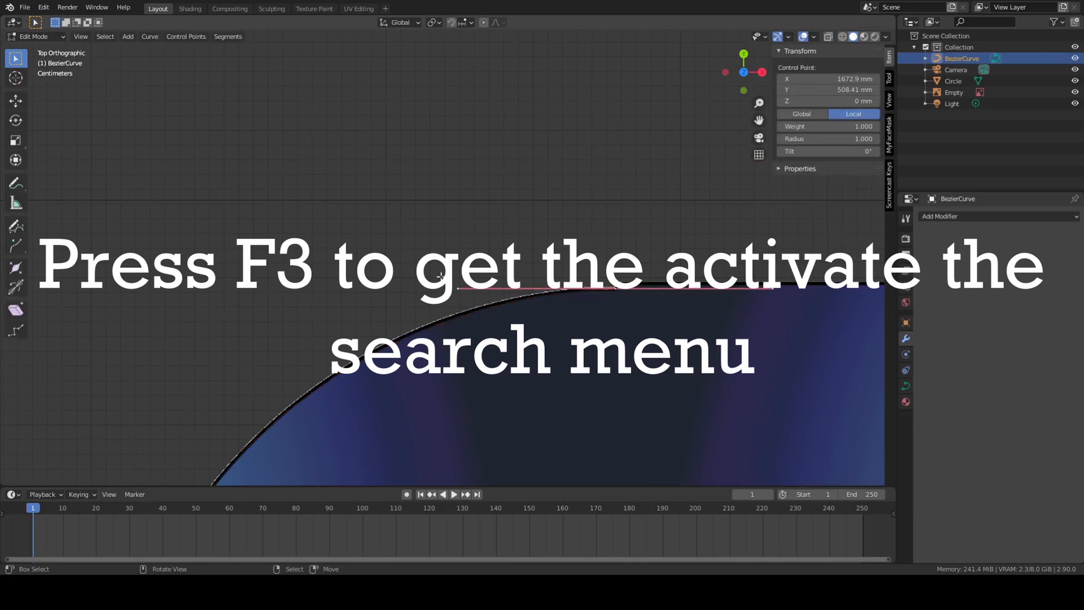
key(Tab)
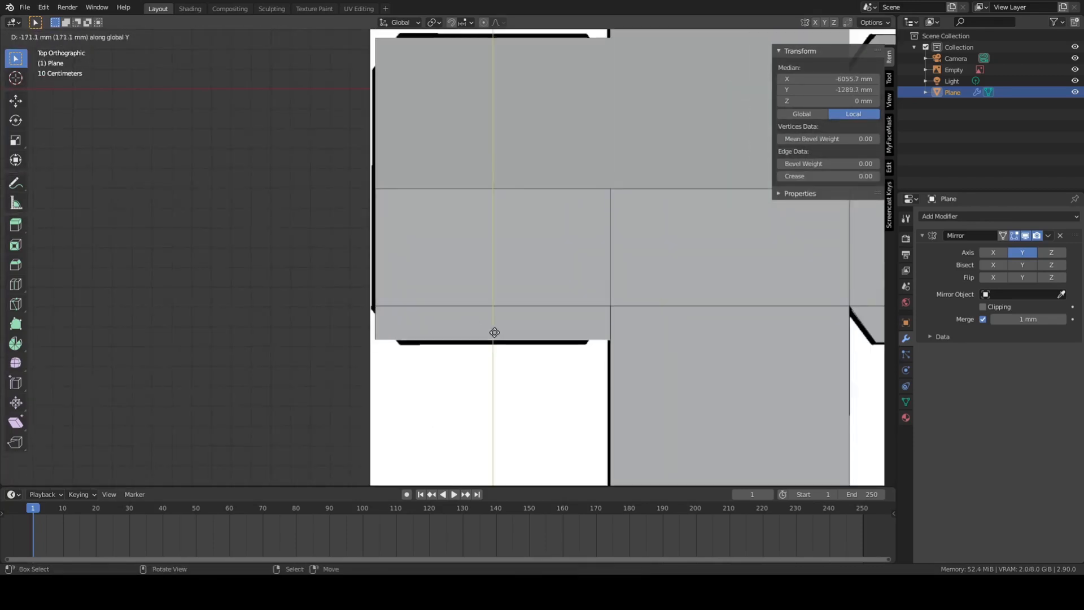
Move the mirrored plane's edge down along Y onto the reference outline
click(1048, 235)
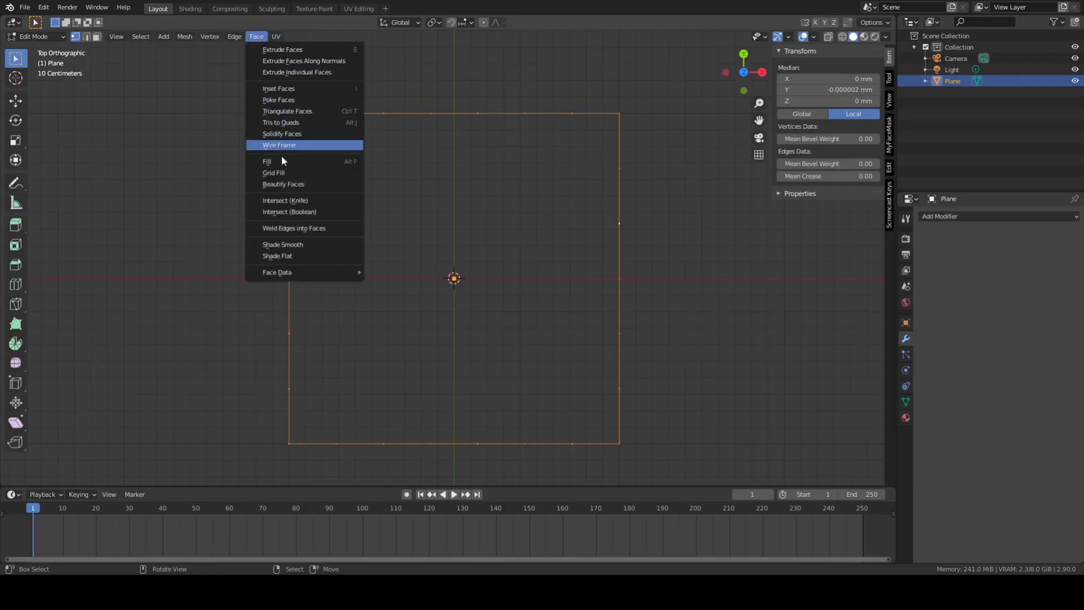
Apply Face > Grid Fill so quad faces cover the square outline's interior
click(273, 172)
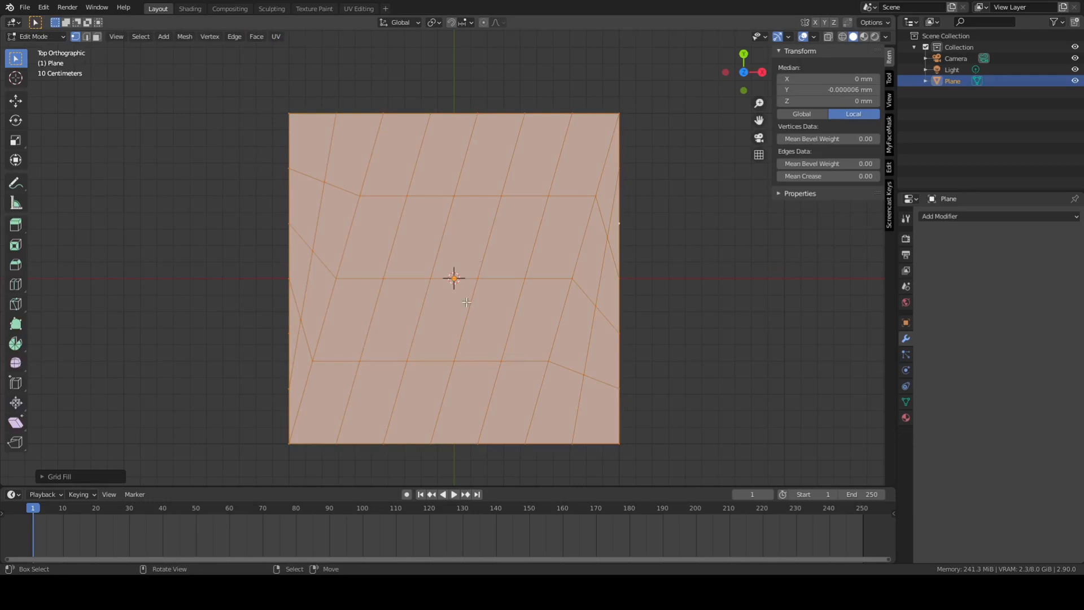